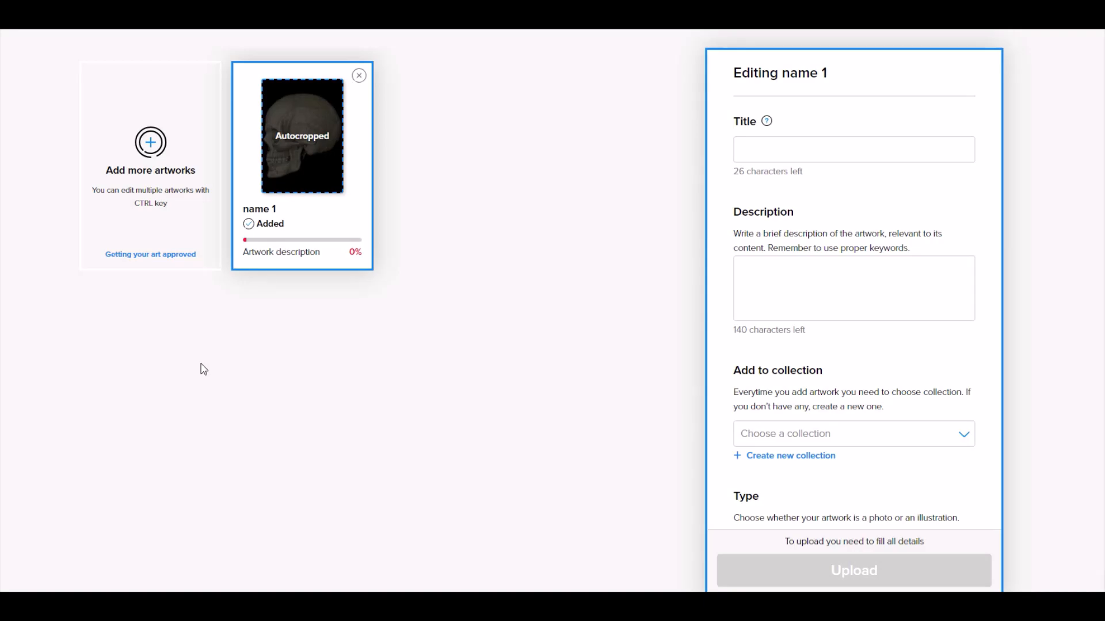
- Briefly view the crop editor for the skull artwork, then move down to the Tags field
left_click(301, 134)
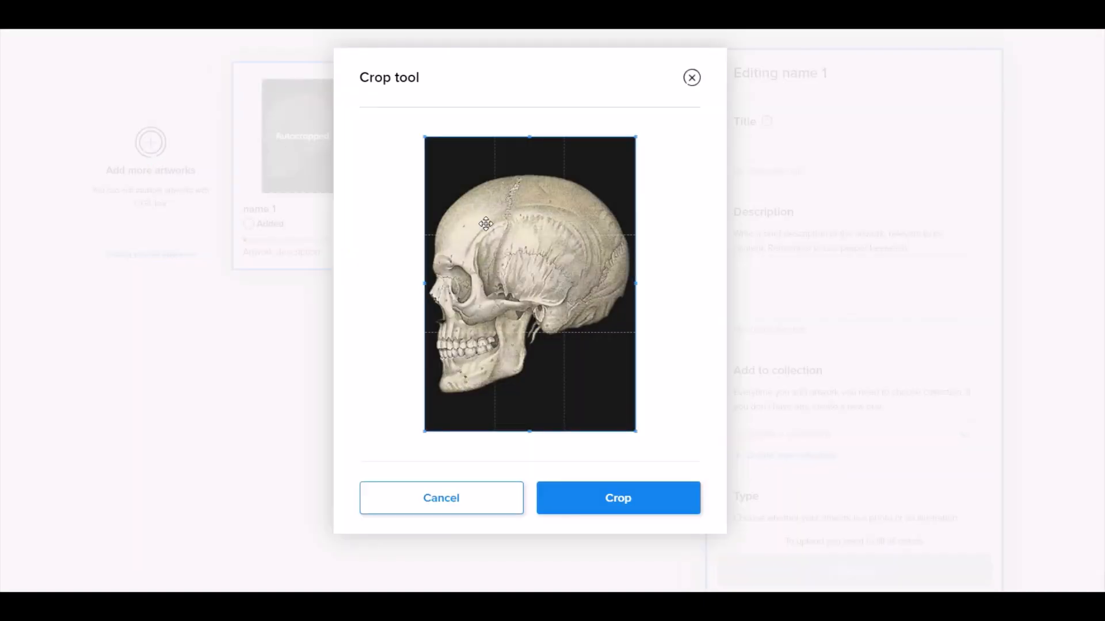
left_click(617, 497)
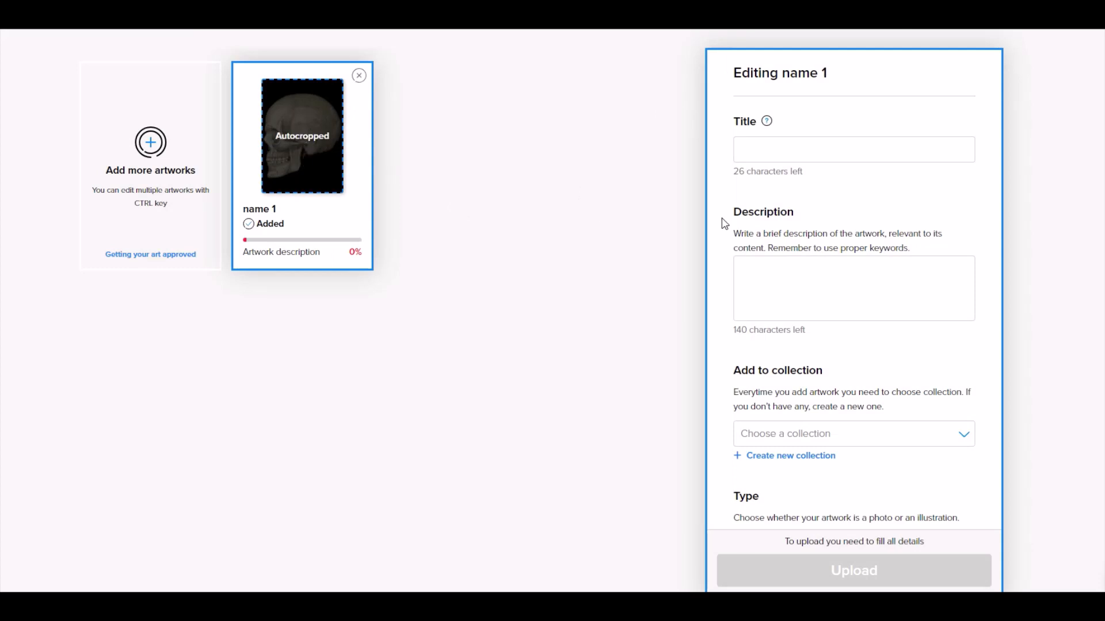
scroll("down", 3)
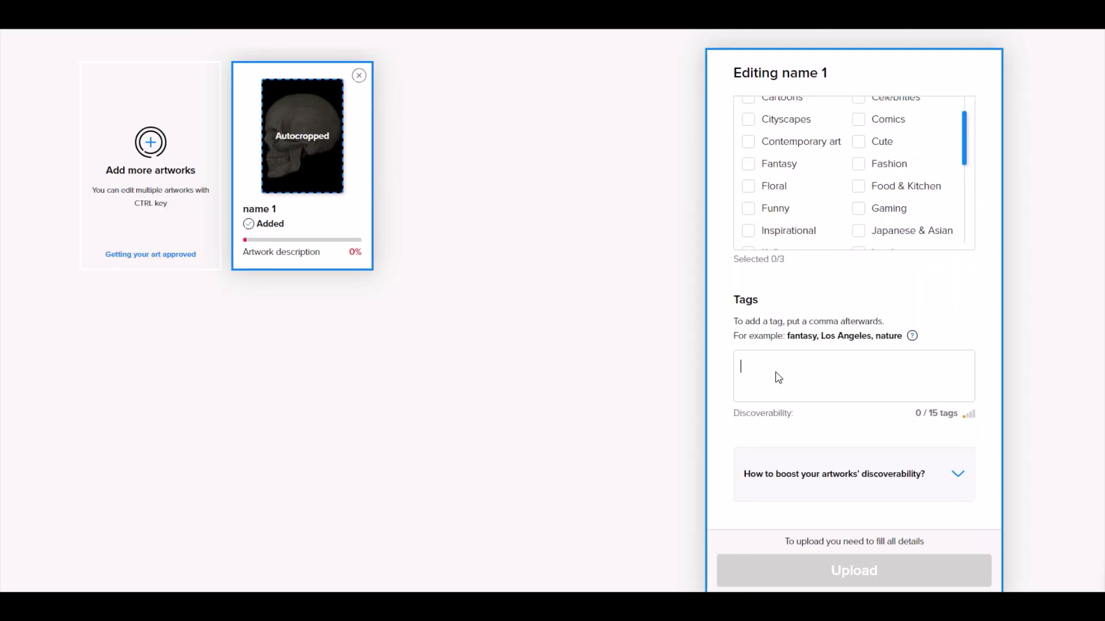
mouse_move(913, 422)
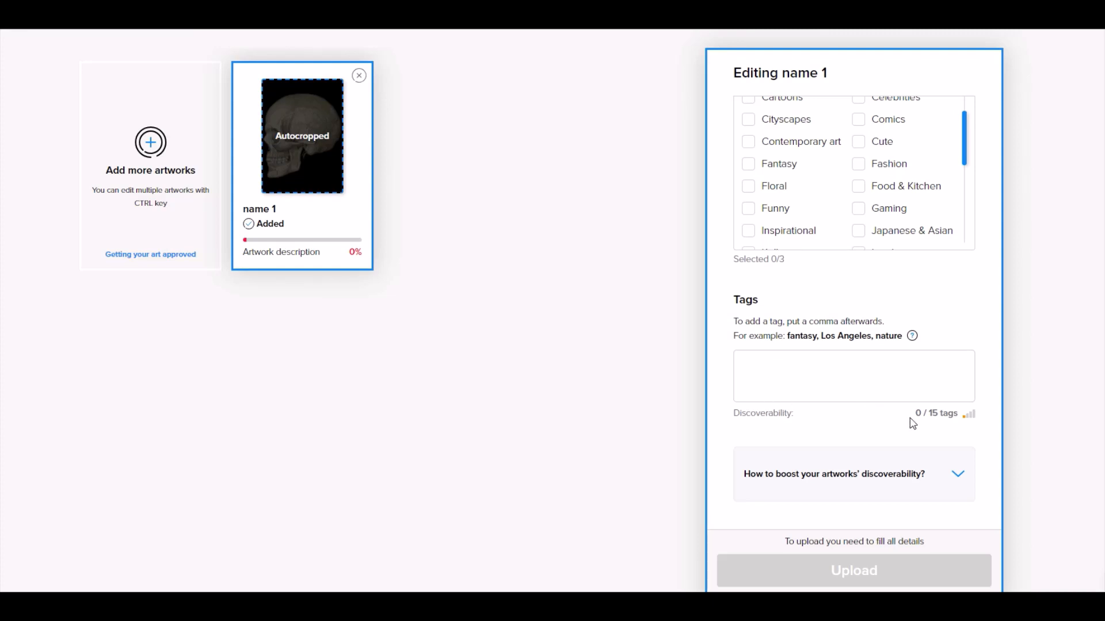
mouse_move(673, 385)
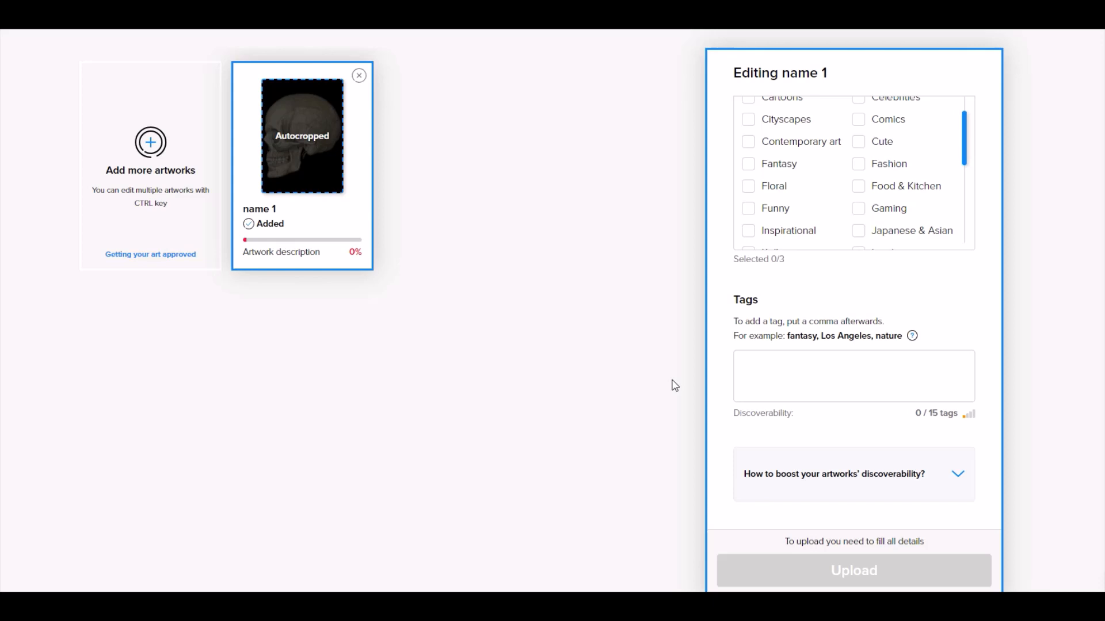
- Enter the tags skull, skeleton and van gogh, the last flagged invalid
type("skull skele")
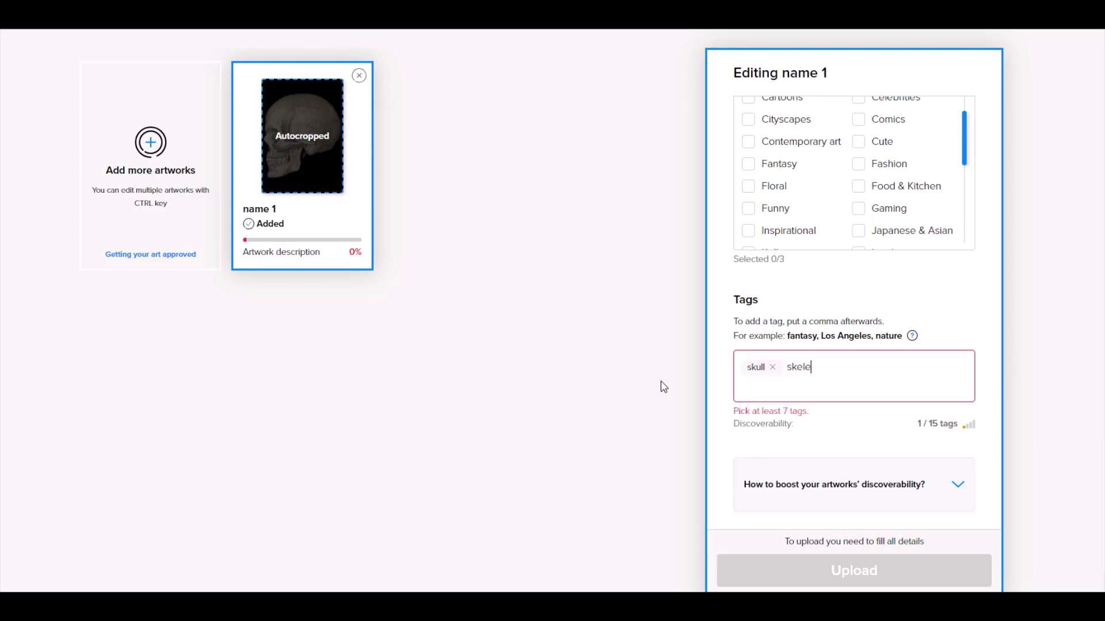
type("ton,")
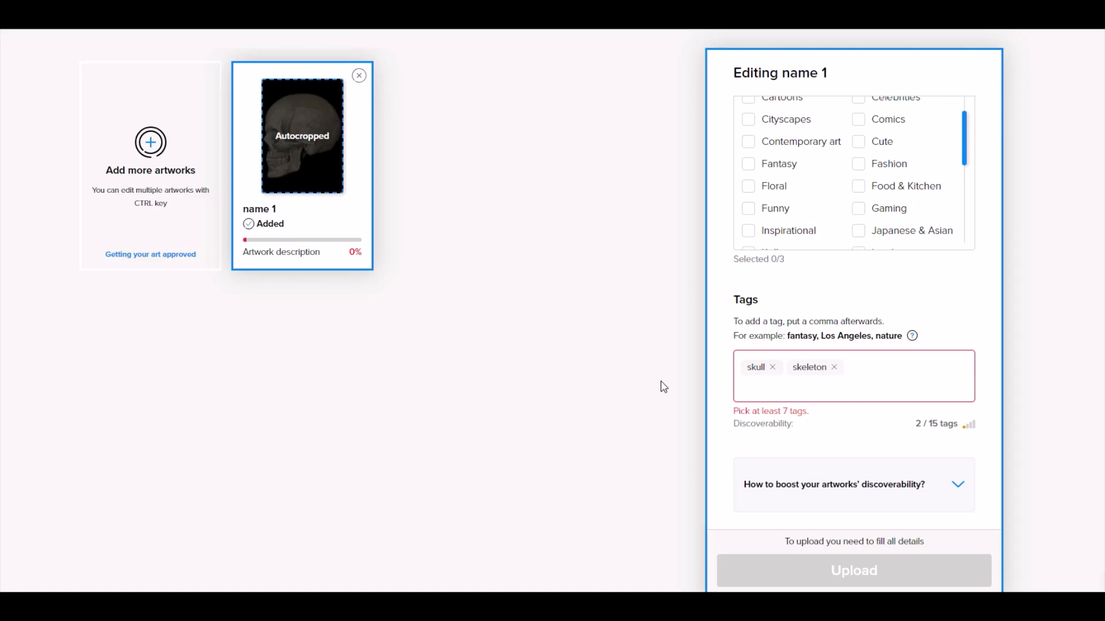
type("van")
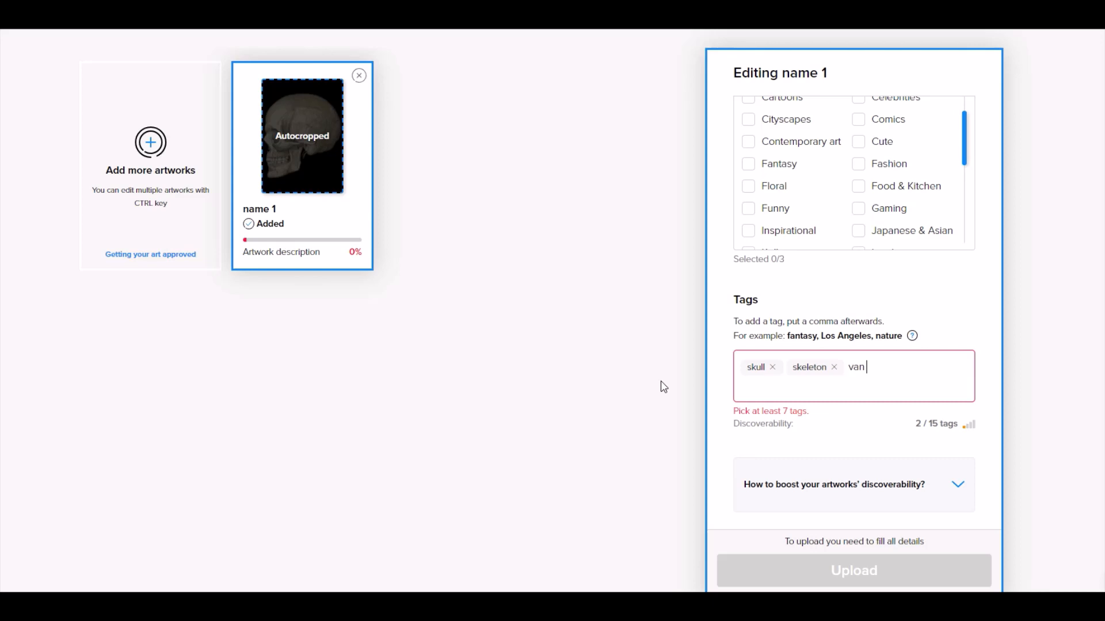
type("gogh")
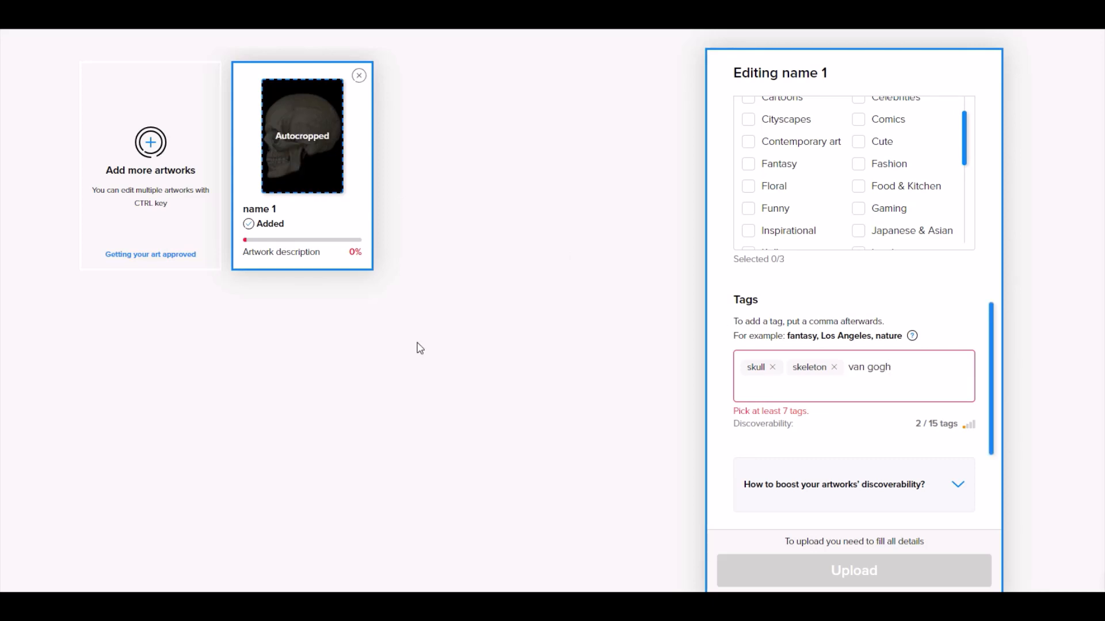
type(",")
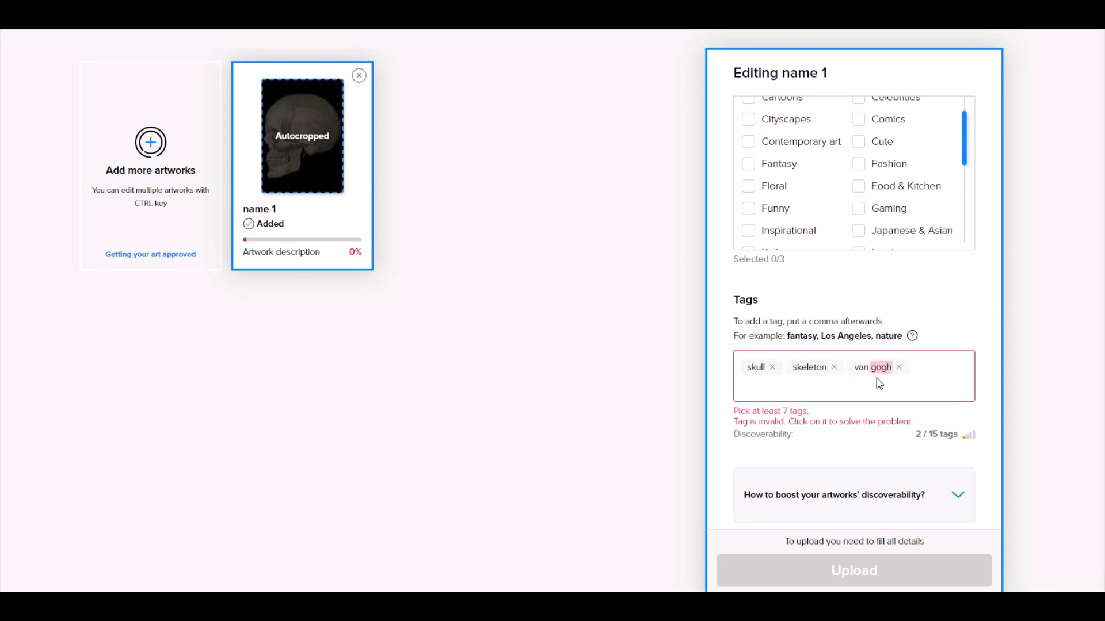
mouse_move(754, 423)
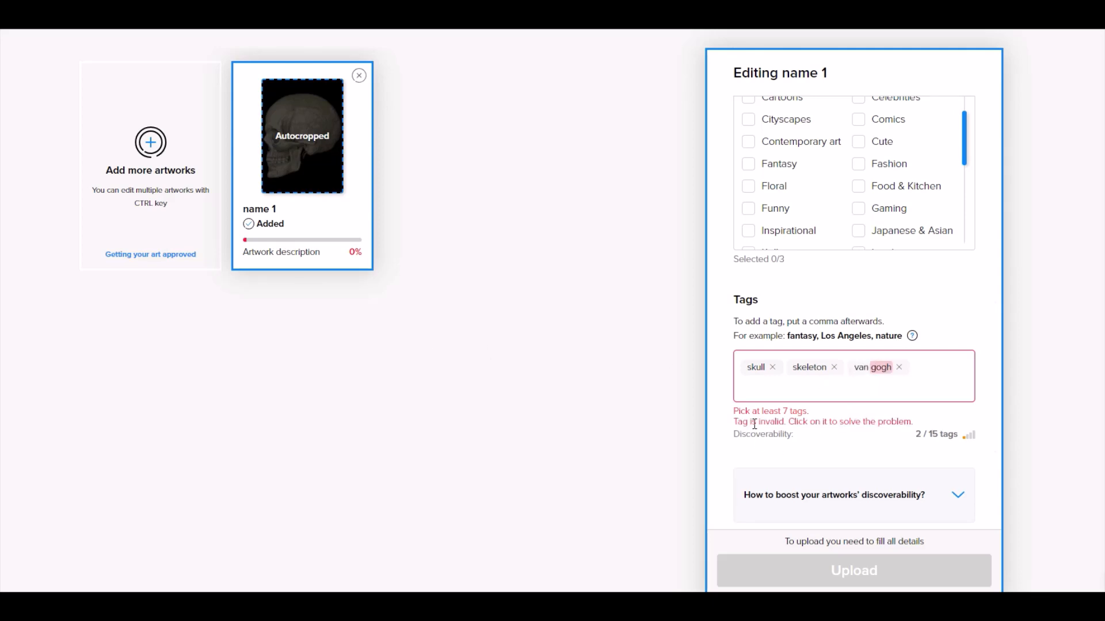
mouse_move(890, 375)
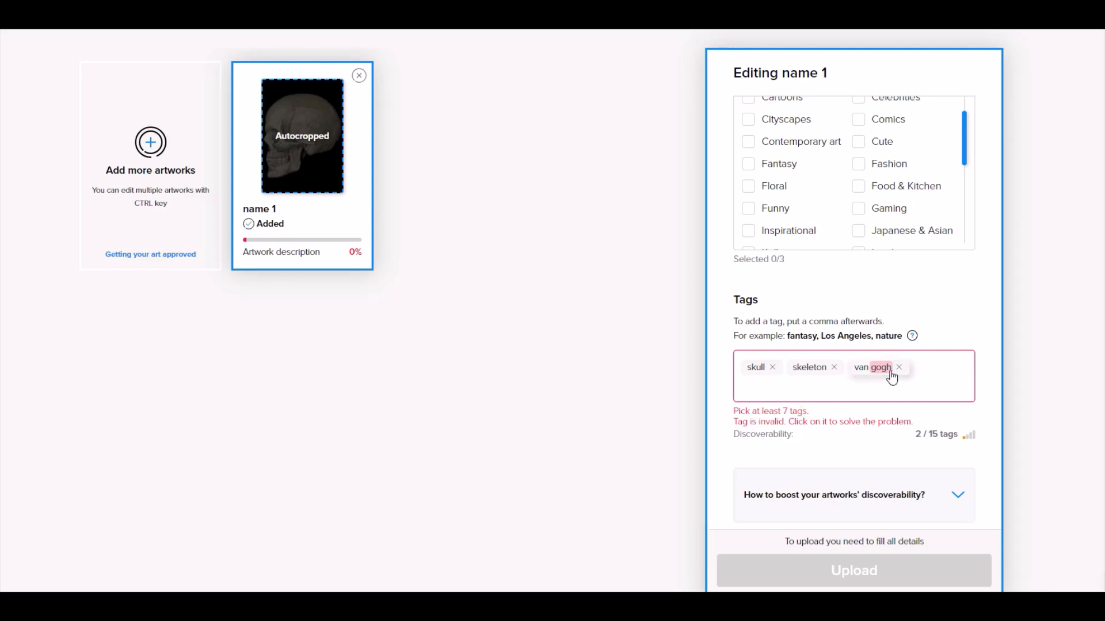
- Remove the invalid van gogh tag and re-enter it in the Tags field
left_click(899, 367)
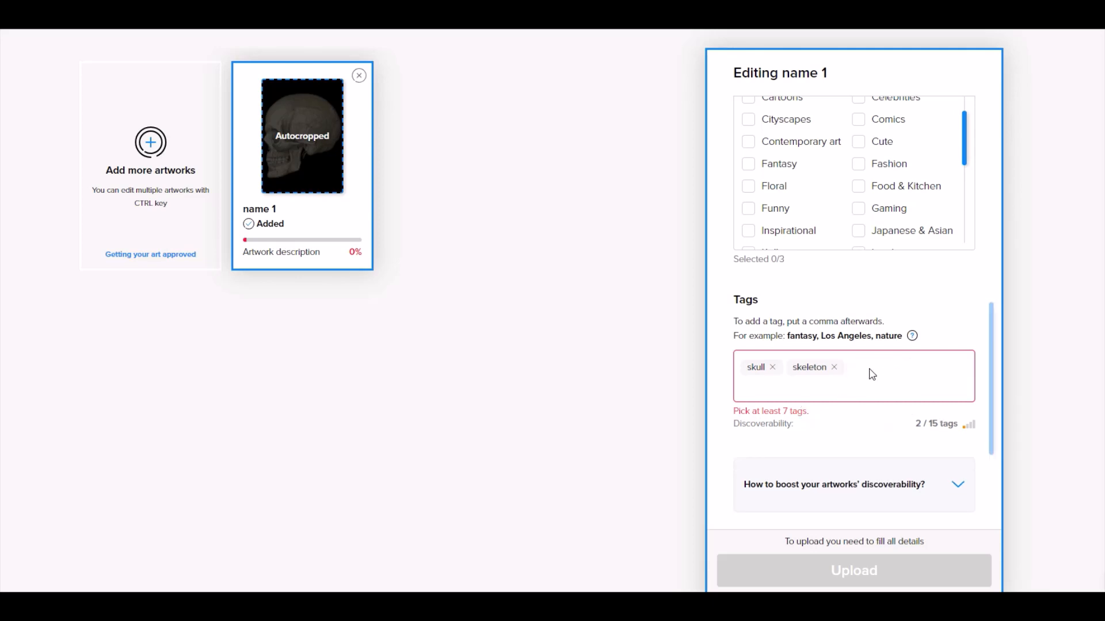
mouse_move(833, 372)
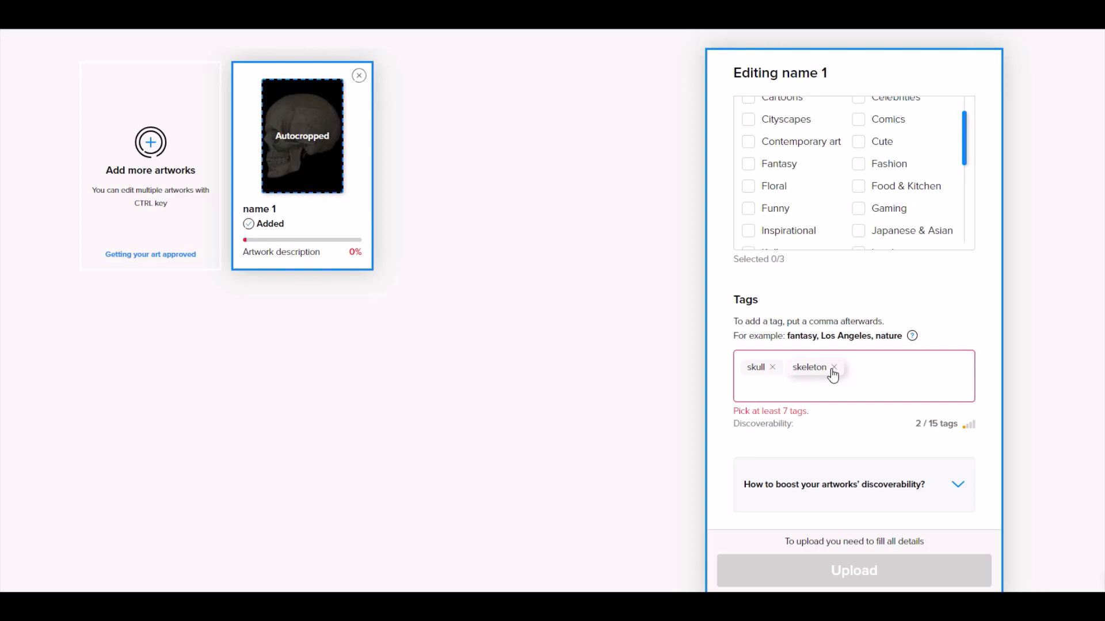
mouse_move(824, 392)
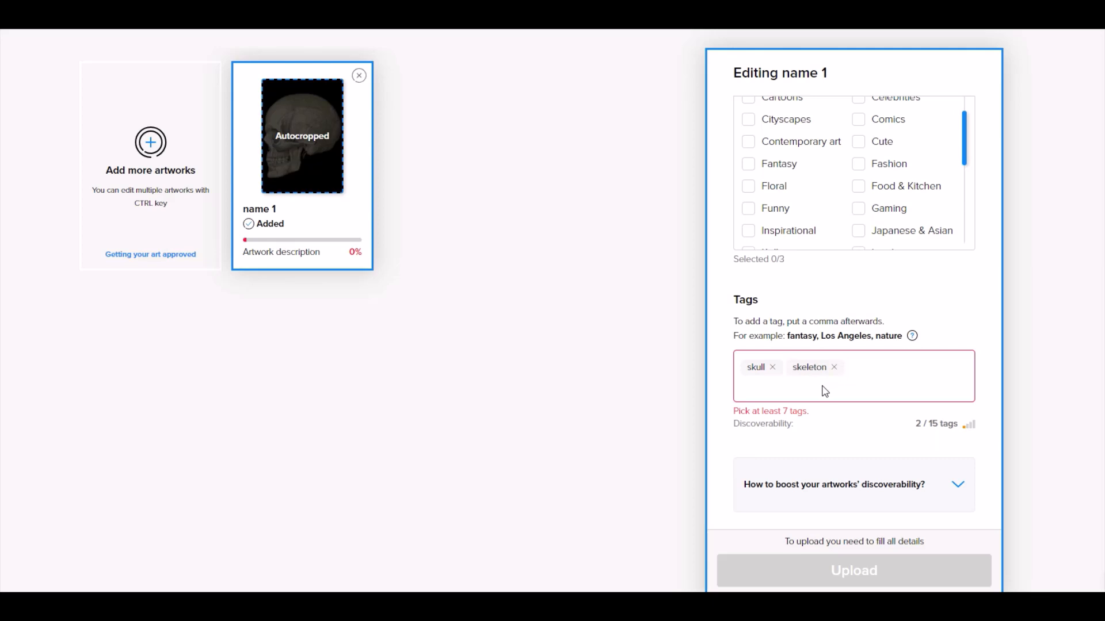
left_click(854, 367)
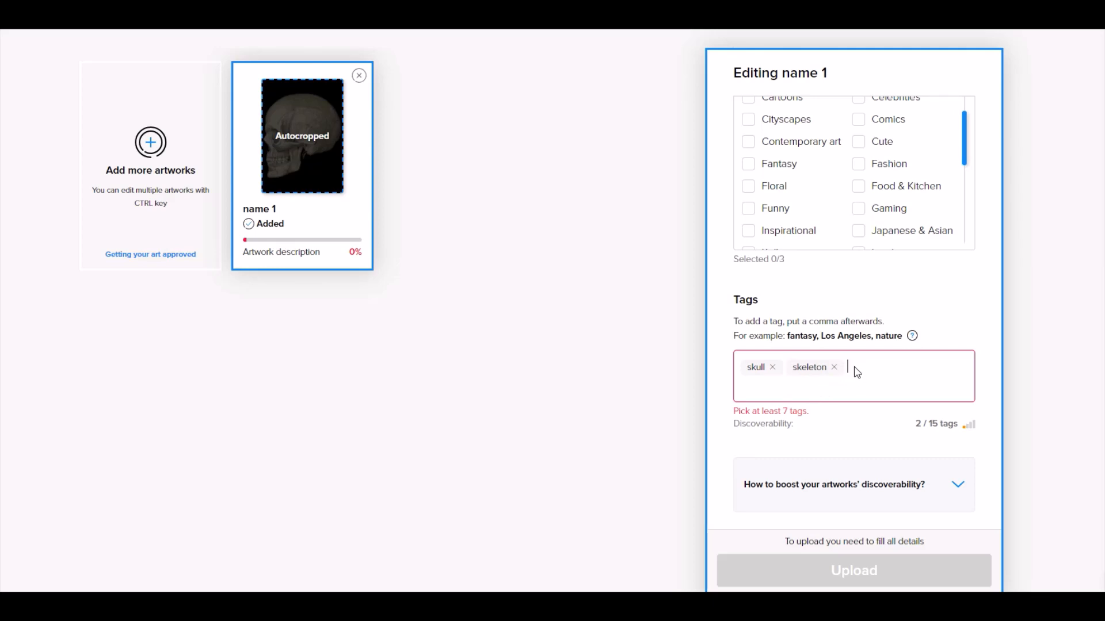
type("van gogh")
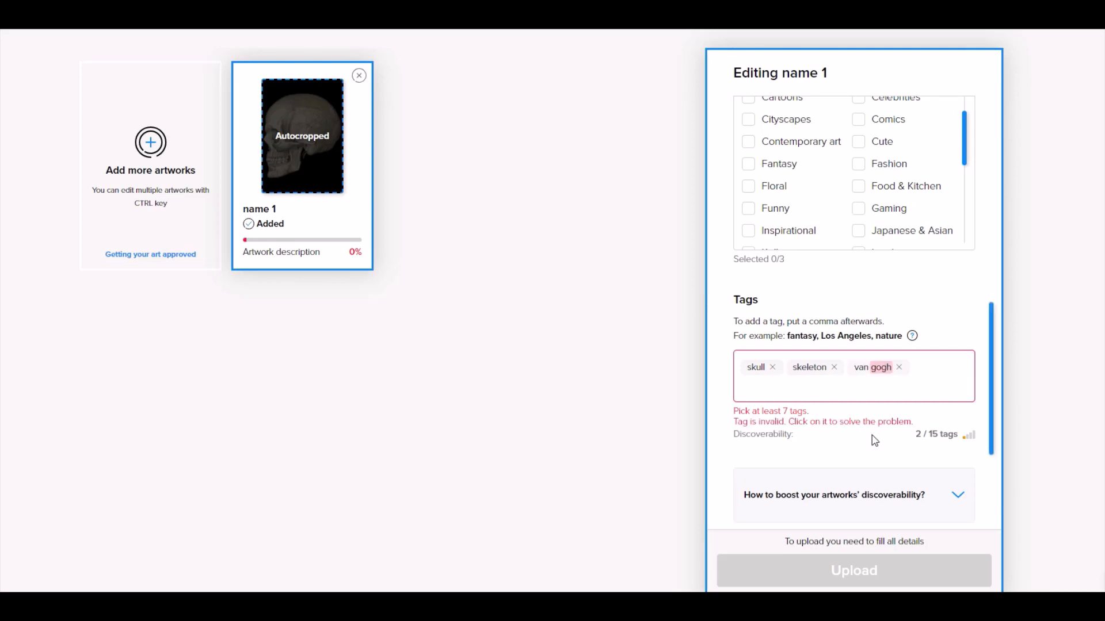
mouse_move(877, 372)
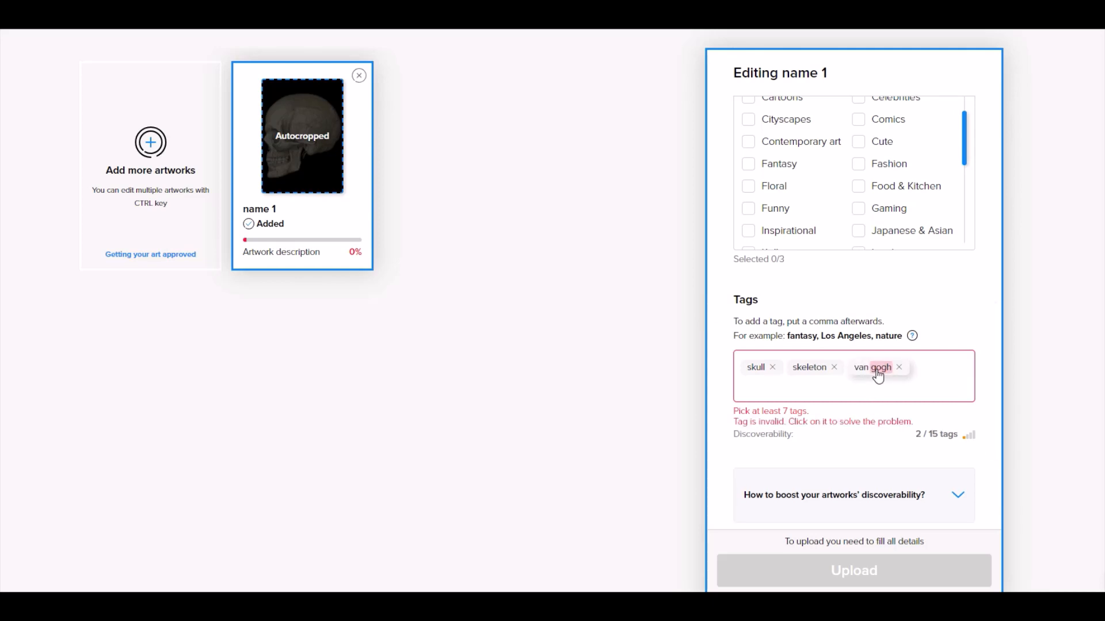
- Dismiss the spelling suggestion so van gogh is accepted, giving 3 / 15 tags
left_click(876, 367)
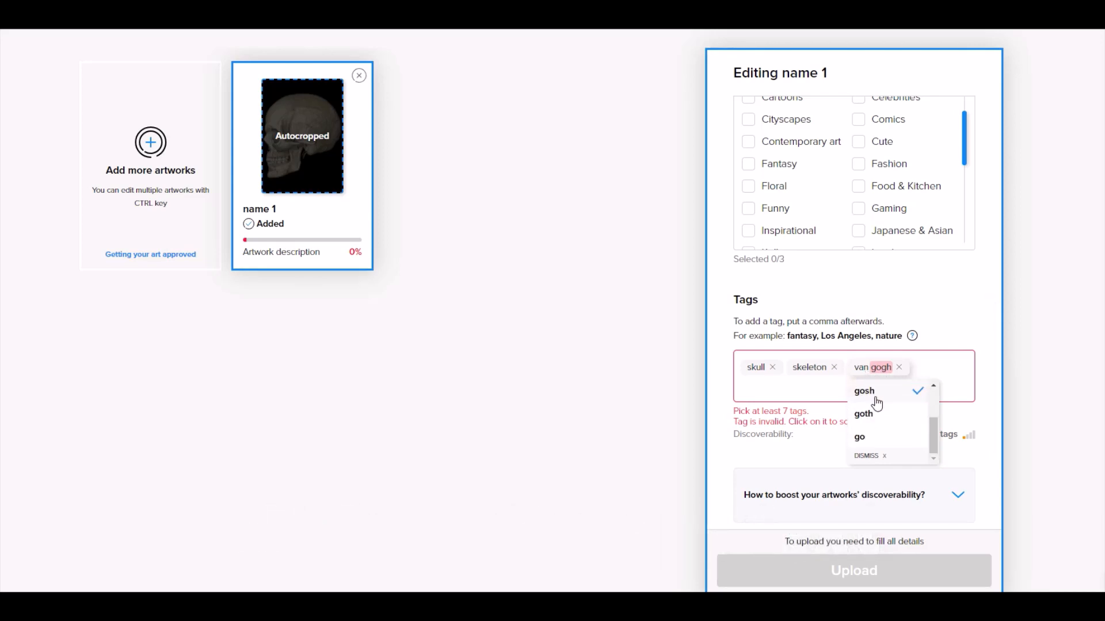
mouse_move(870, 461)
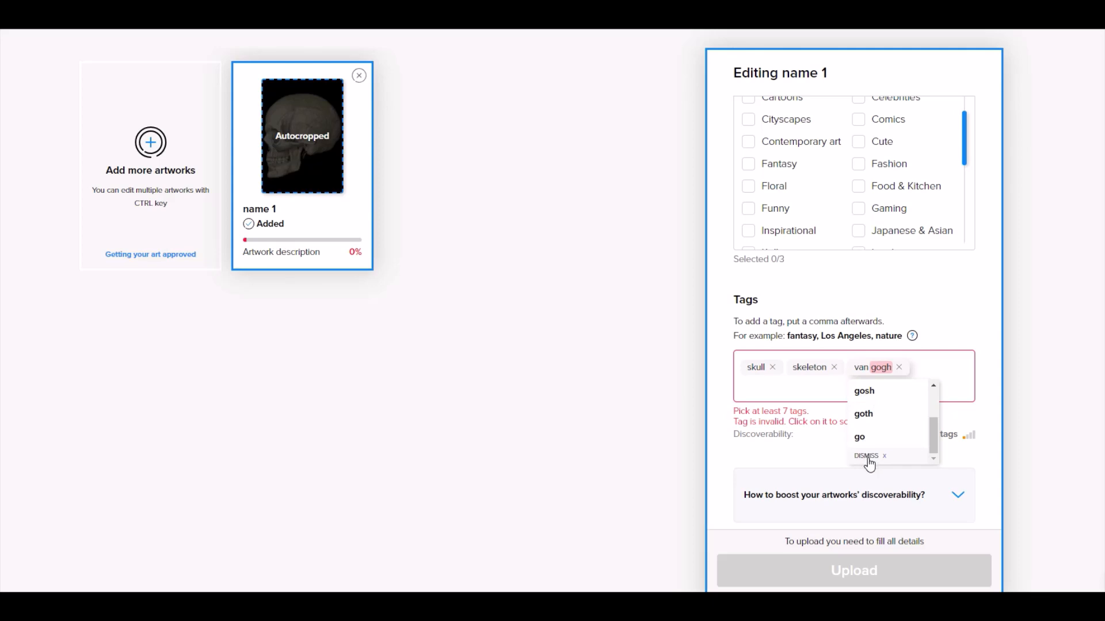
mouse_move(868, 464)
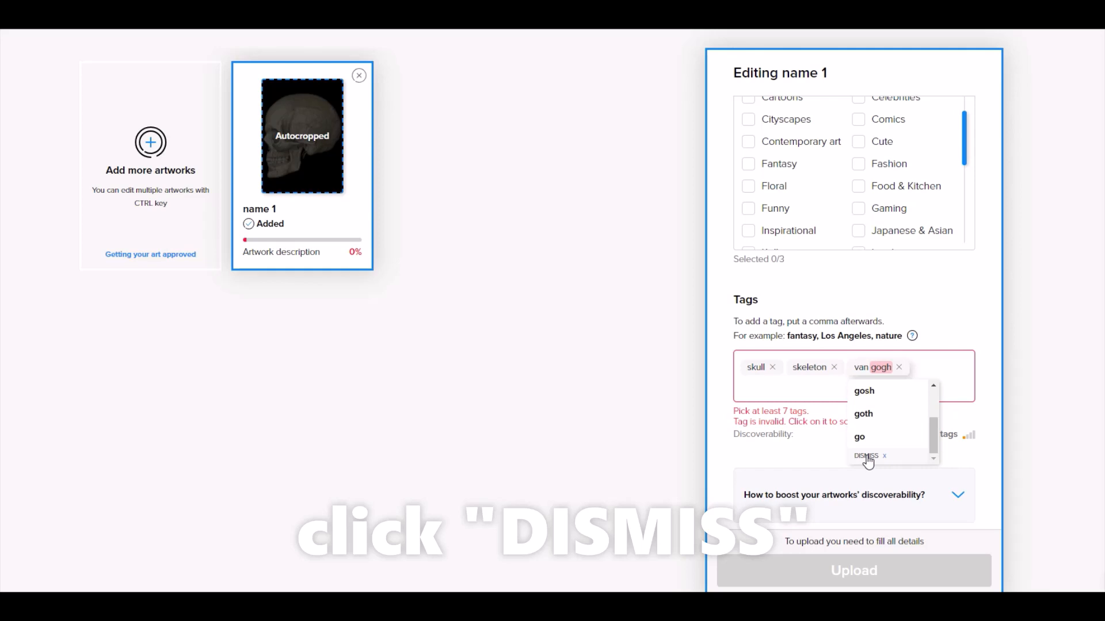
left_click(866, 456)
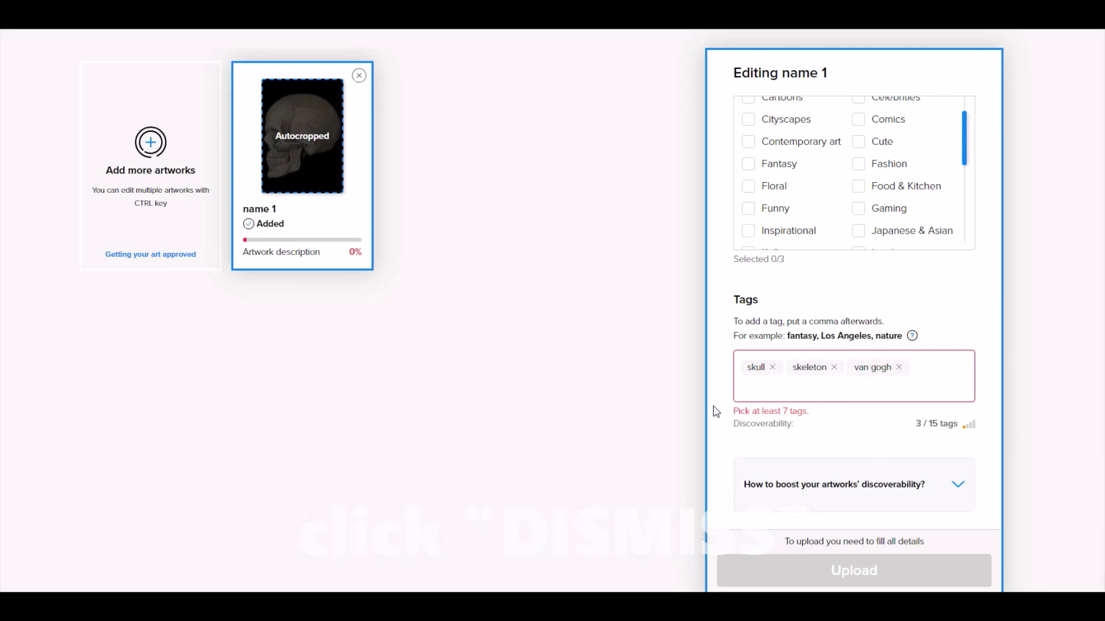
- Add the tags paintings, artwork, art and public domain, then adfm and dna, adfm flagged invalid
type("painting")
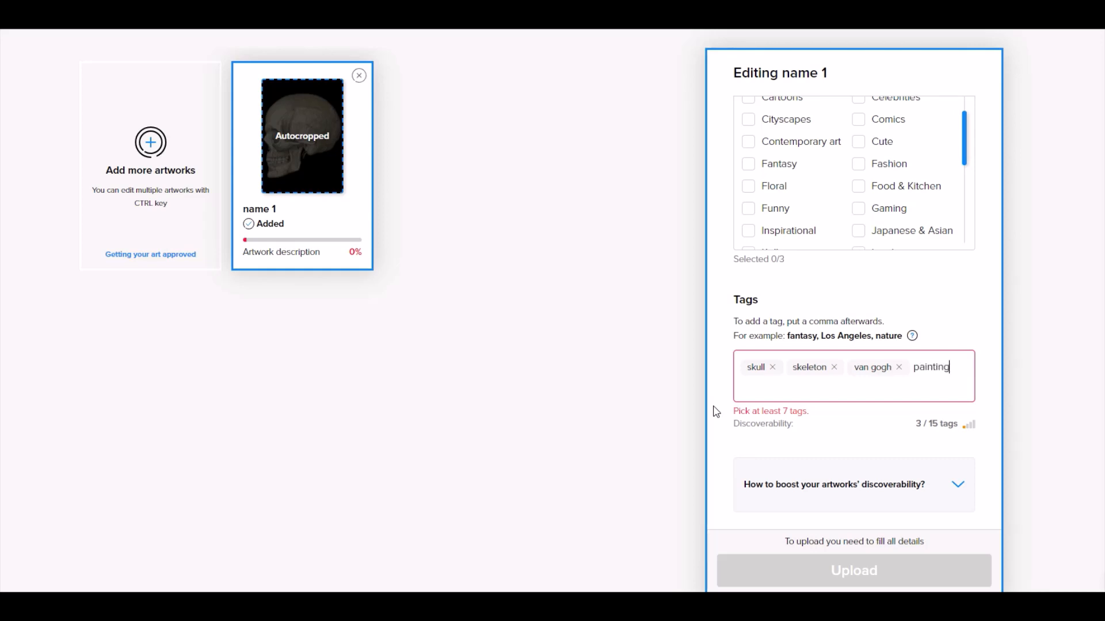
type("paintings, artwork,")
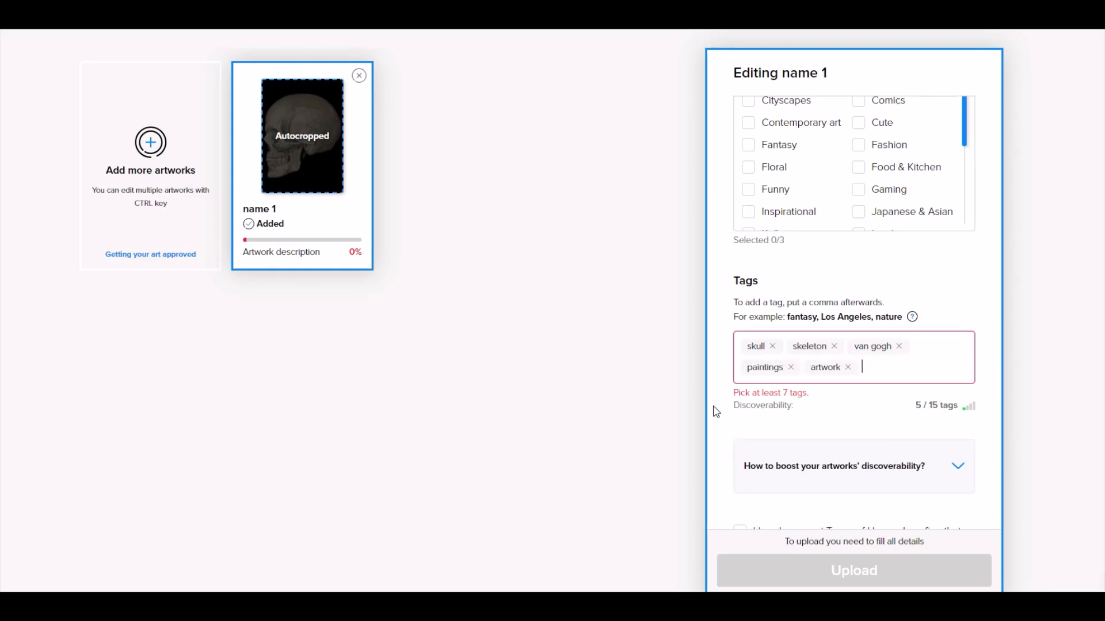
type("art,")
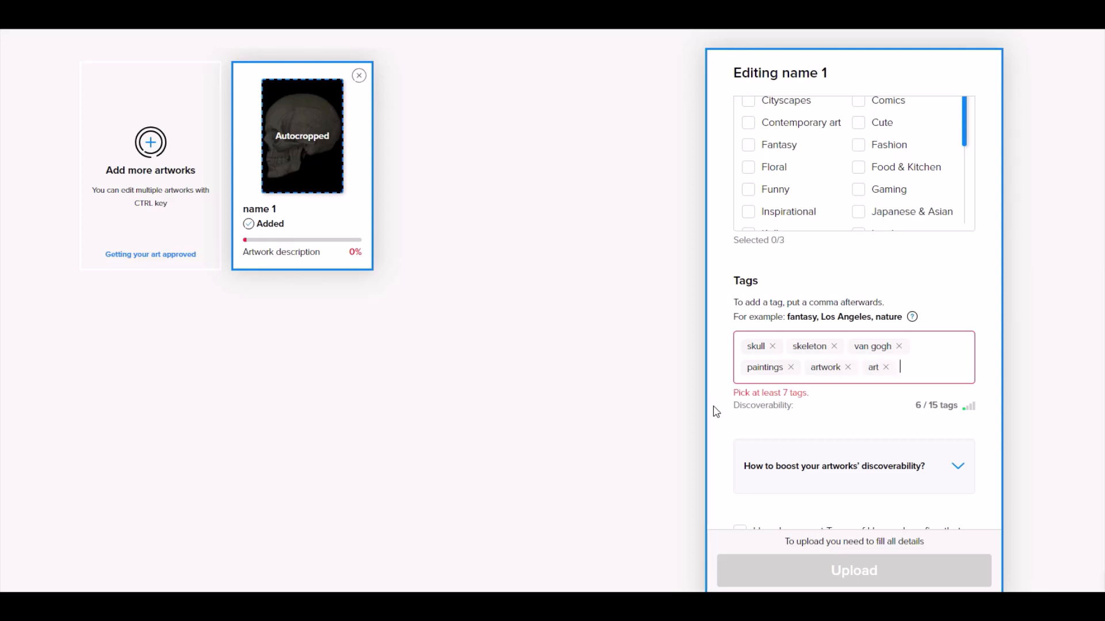
type("public")
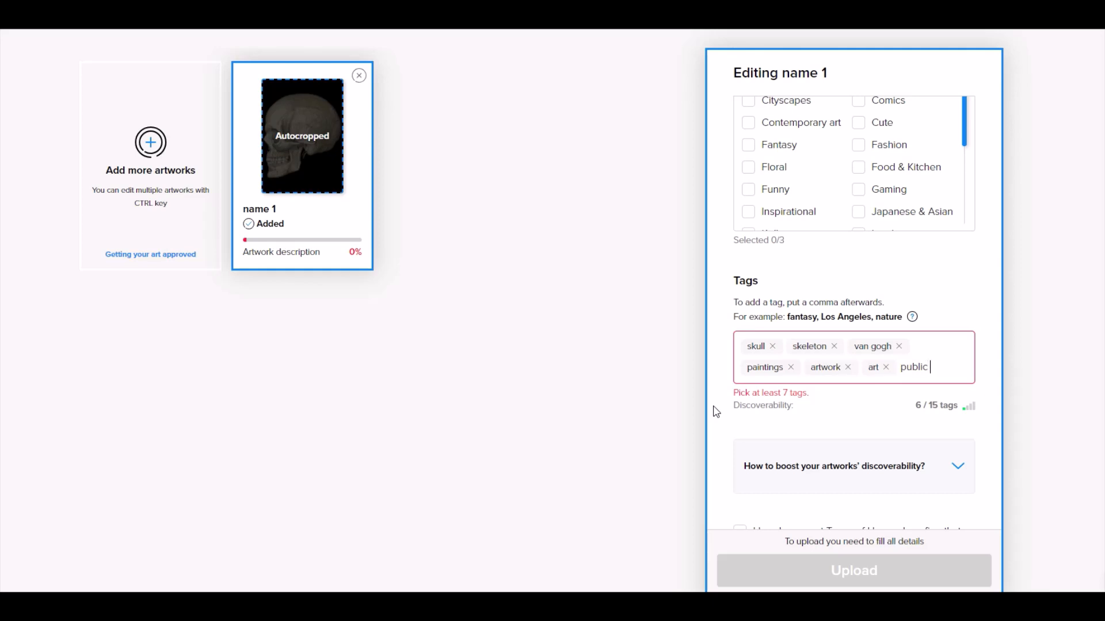
type("domain,")
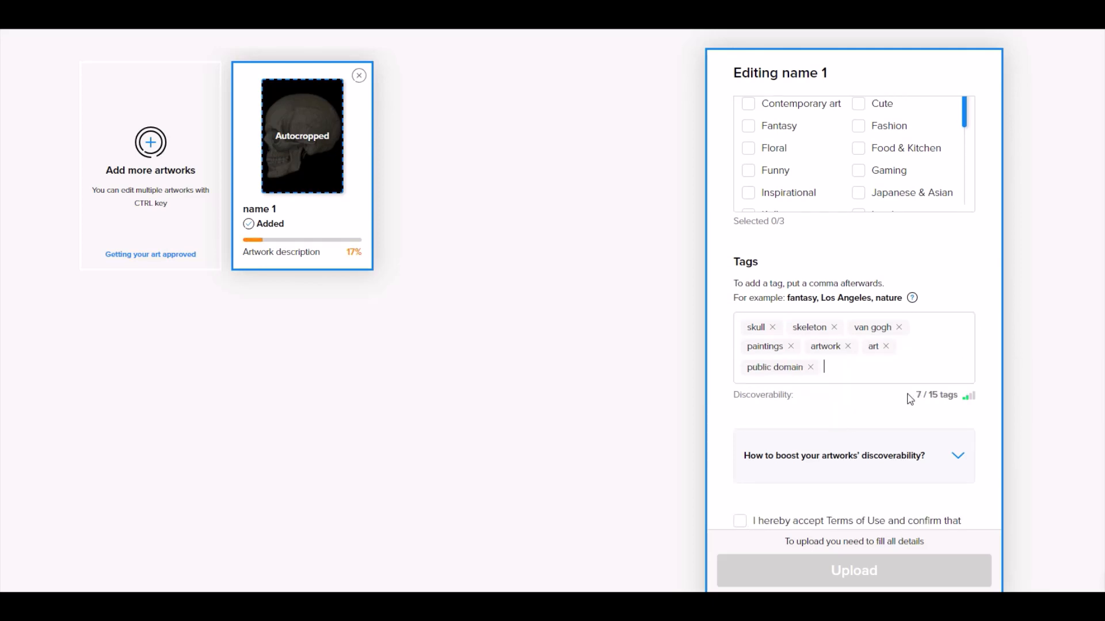
mouse_move(861, 374)
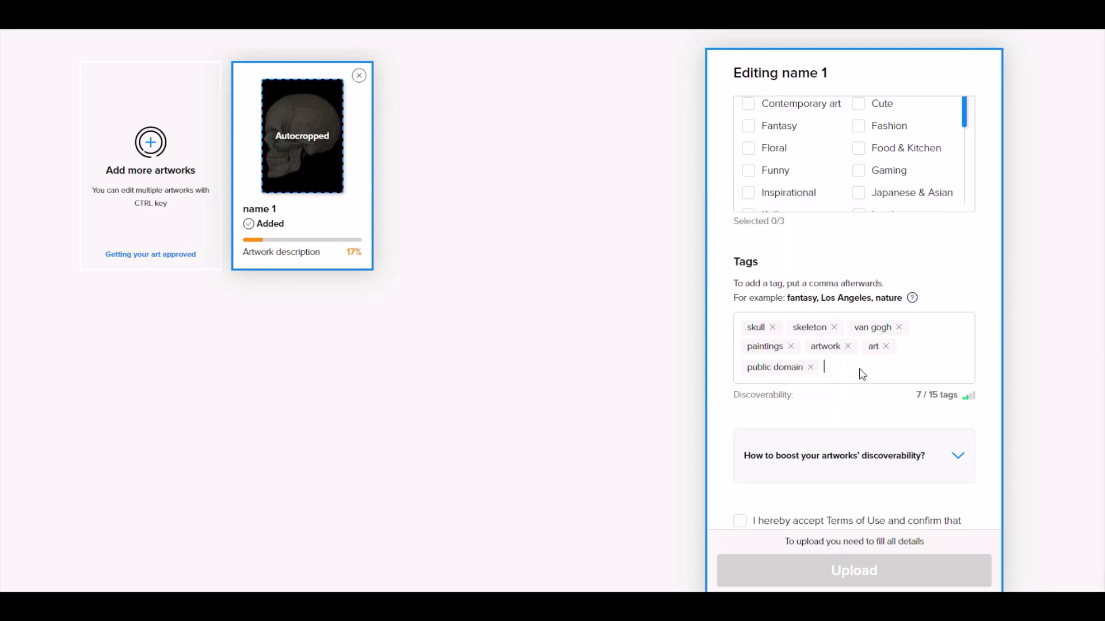
type("adfm, dna")
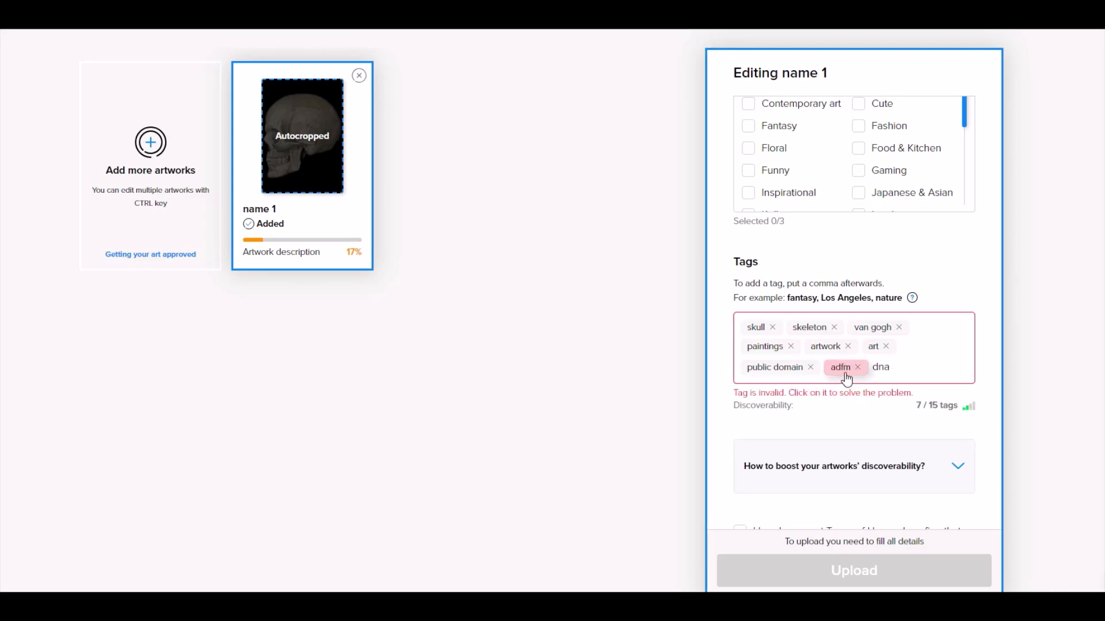
- Dismiss the suggestions for adfm so it is accepted, giving 8 / 15 tags
left_click(841, 367)
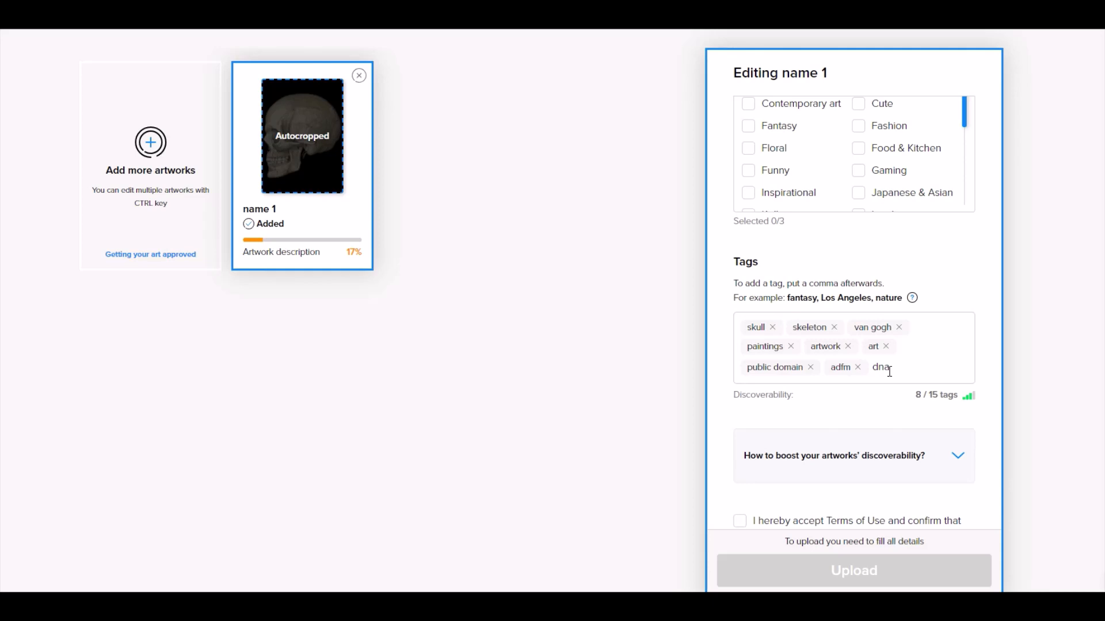
mouse_move(693, 409)
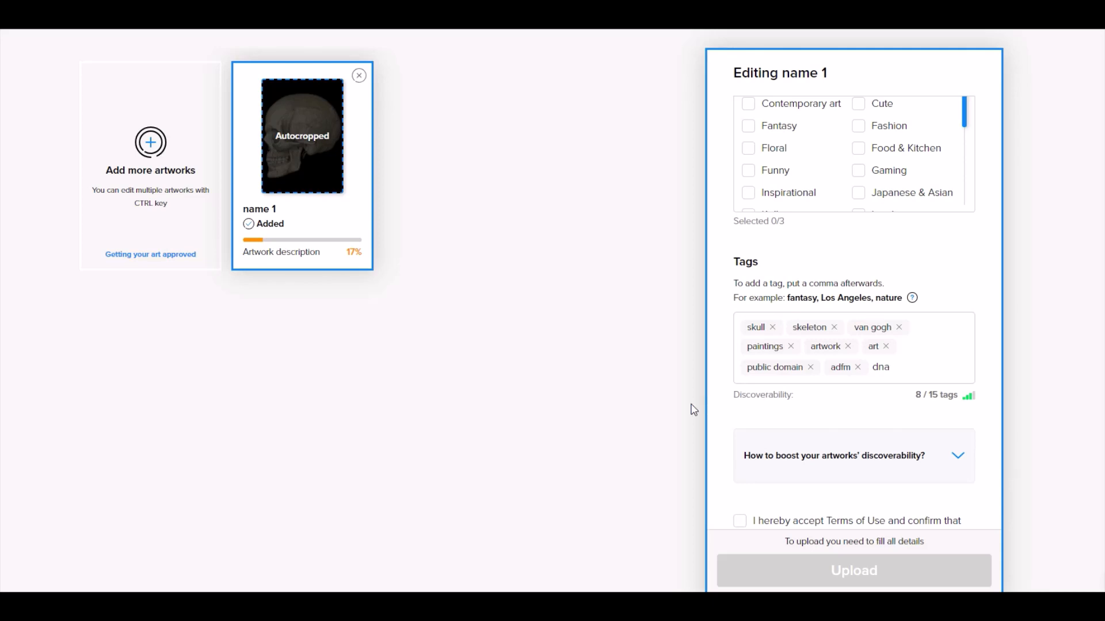
mouse_move(766, 412)
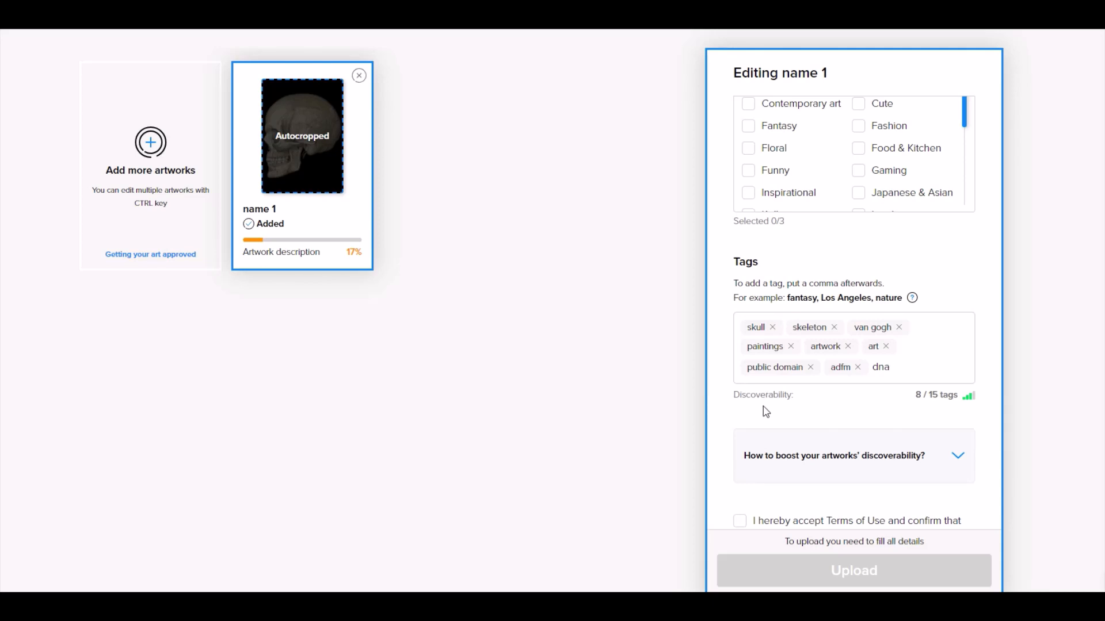